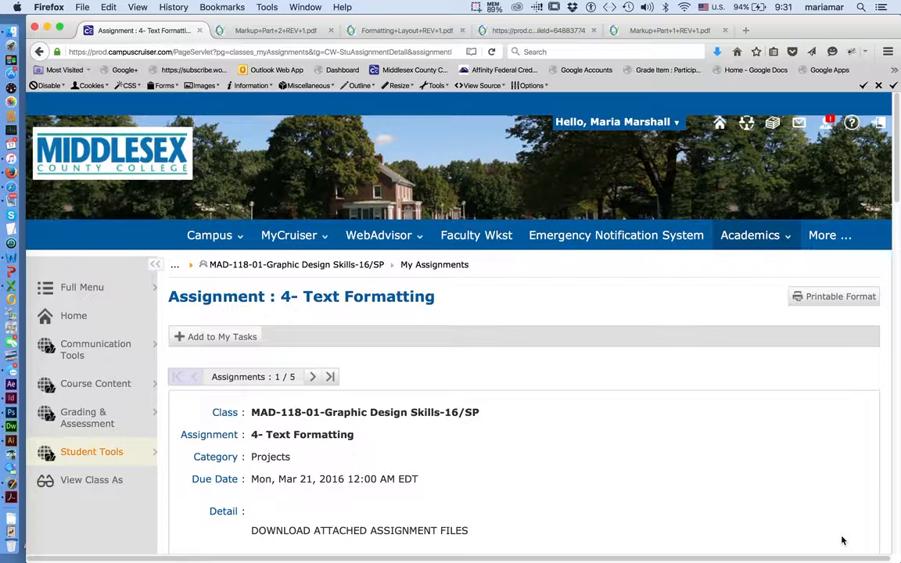
{"action": "mouse_move", "coordinate": [684, 504]}
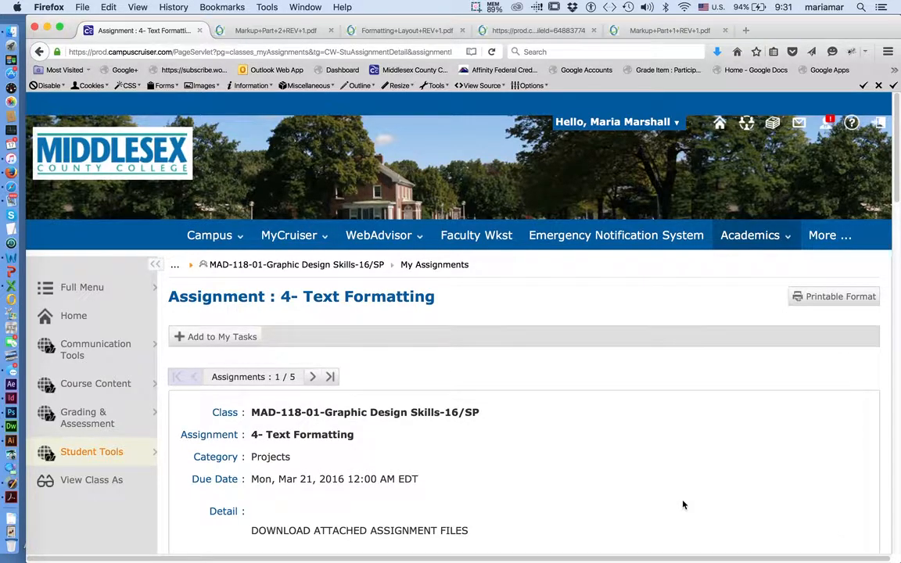
Open Student Tools and scroll Assignment 4 – Text Formatting down to its attached files.
{"action": "left_click", "coordinate": [91, 451]}
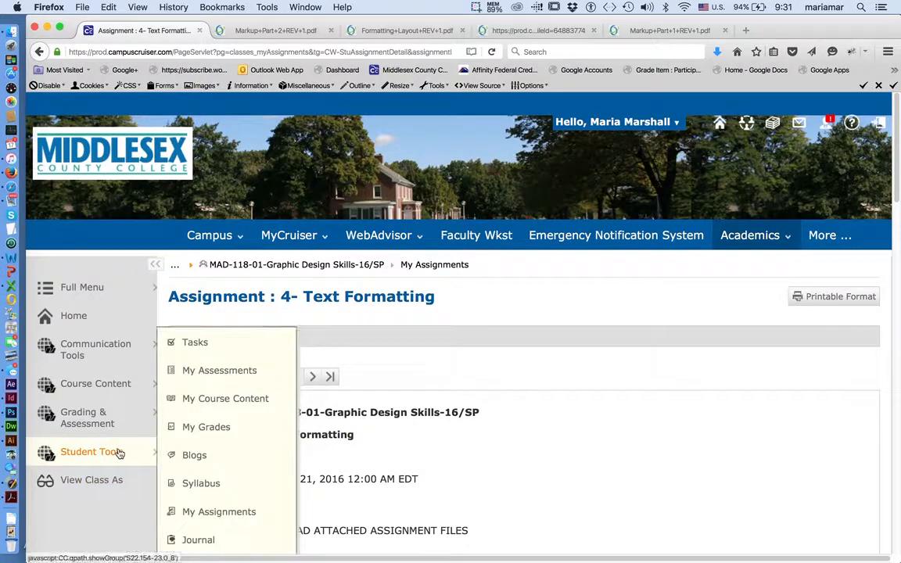
{"action": "mouse_move", "coordinate": [219, 370]}
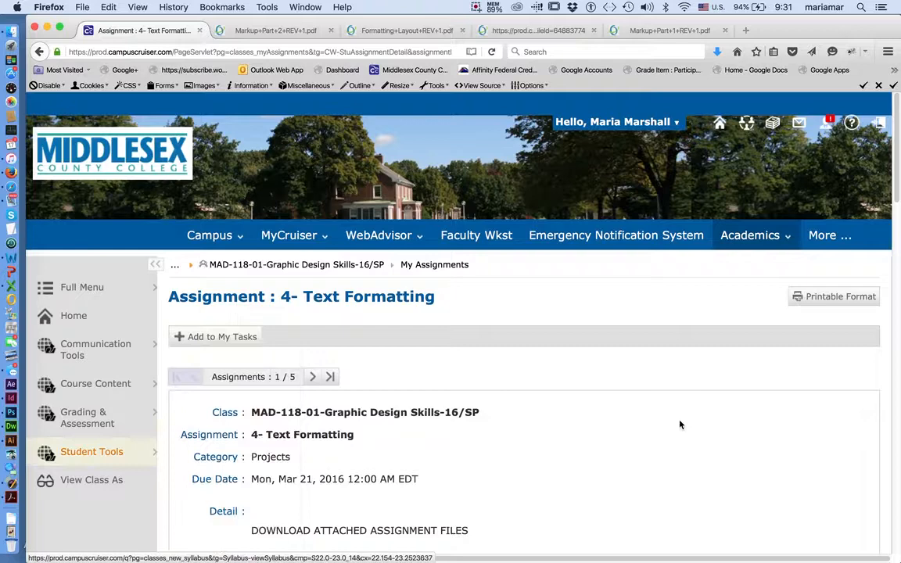
{"action": "mouse_move", "coordinate": [623, 486]}
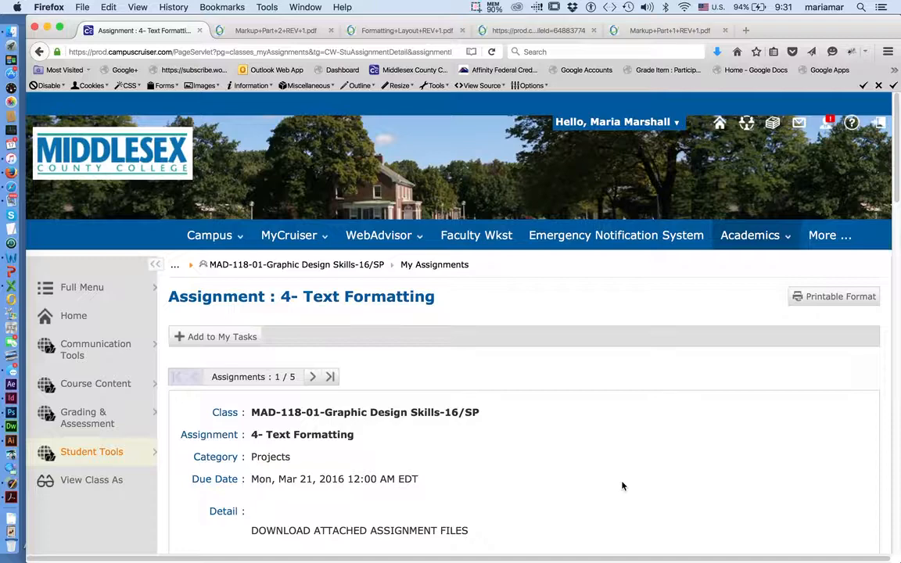
{"action": "scroll", "scroll_direction": "down", "scroll_amount": 3}
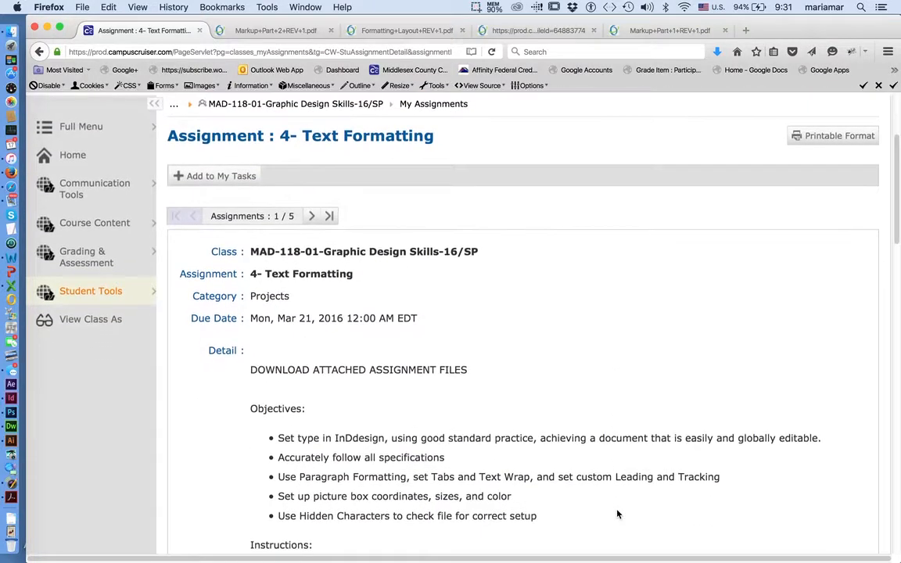
{"action": "scroll", "scroll_direction": "down", "scroll_amount": 3}
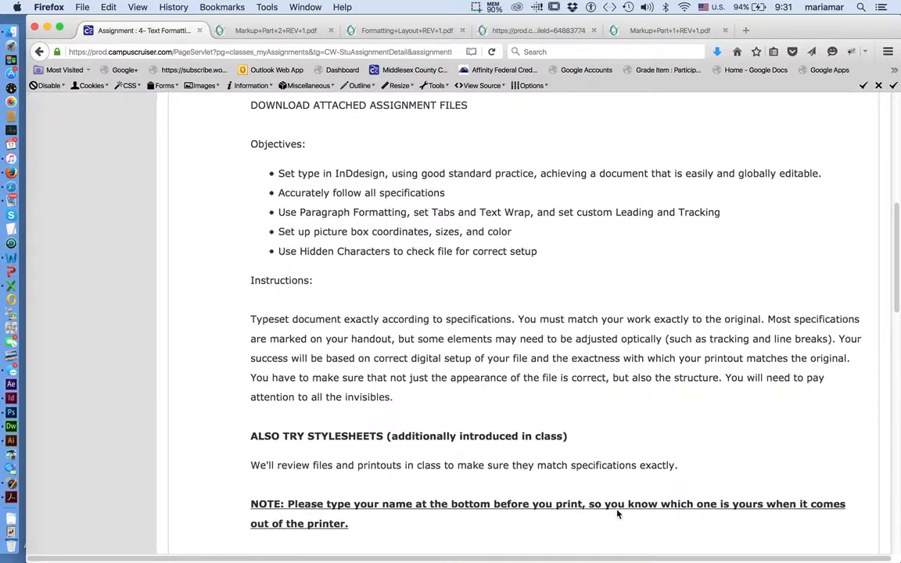
{"action": "scroll", "scroll_direction": "down", "scroll_amount": 3}
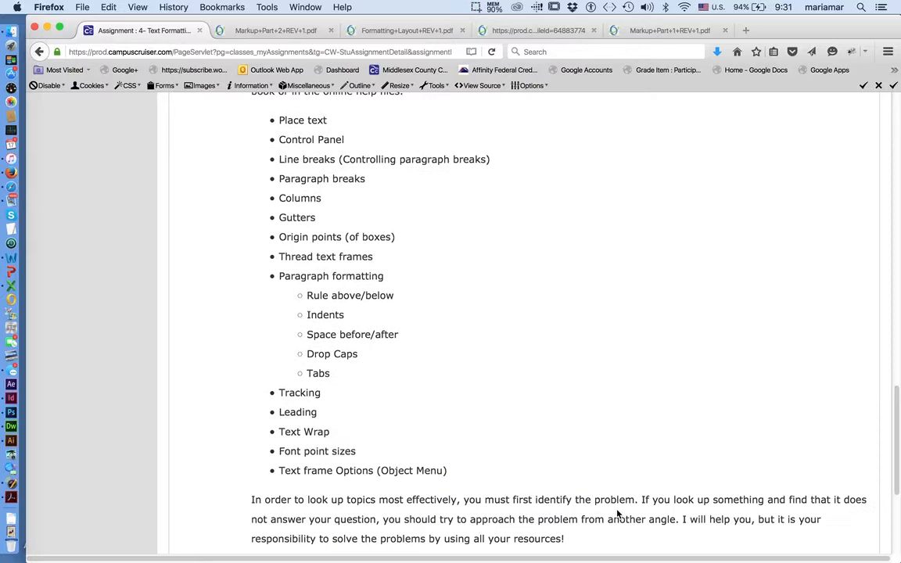
{"action": "scroll", "scroll_direction": "down", "scroll_amount": 3}
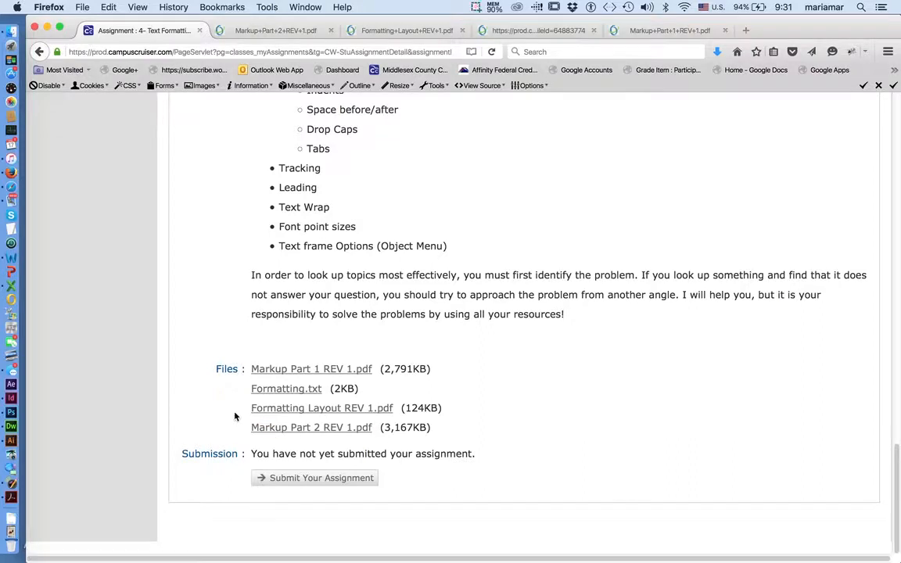
{"action": "mouse_move", "coordinate": [230, 367]}
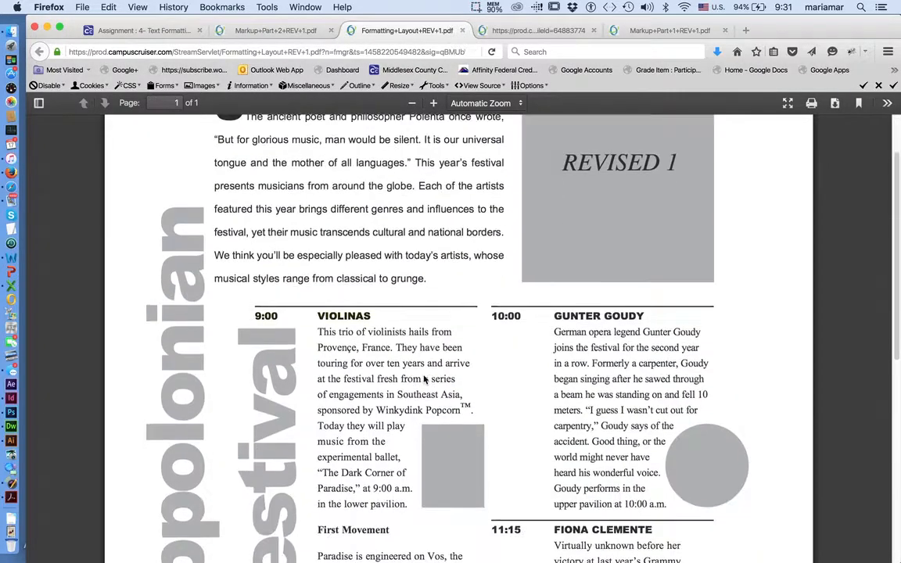
Review the Formatting Layout PDF, then the handwritten Markup Part 2 specifications.
{"action": "scroll", "scroll_direction": "down", "scroll_amount": 3}
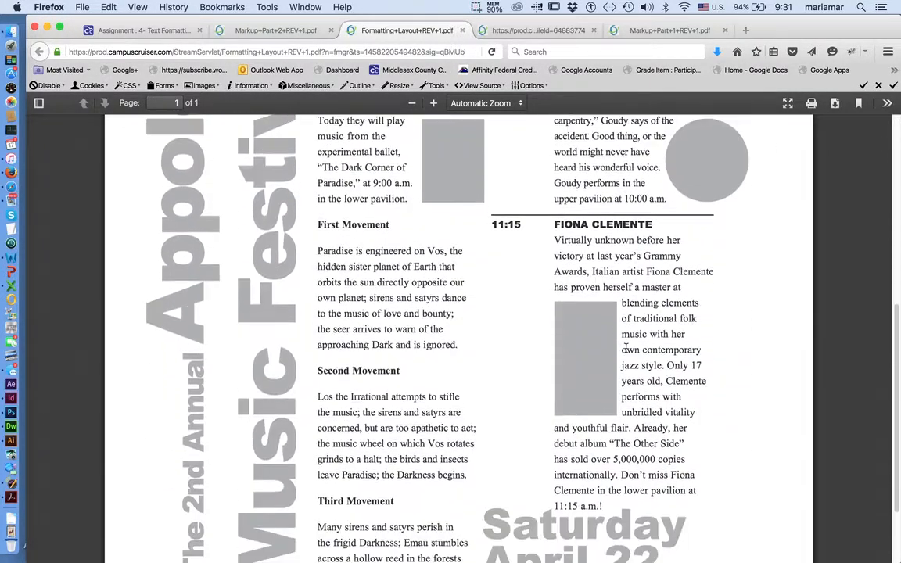
{"action": "scroll", "scroll_direction": "up", "scroll_amount": 3}
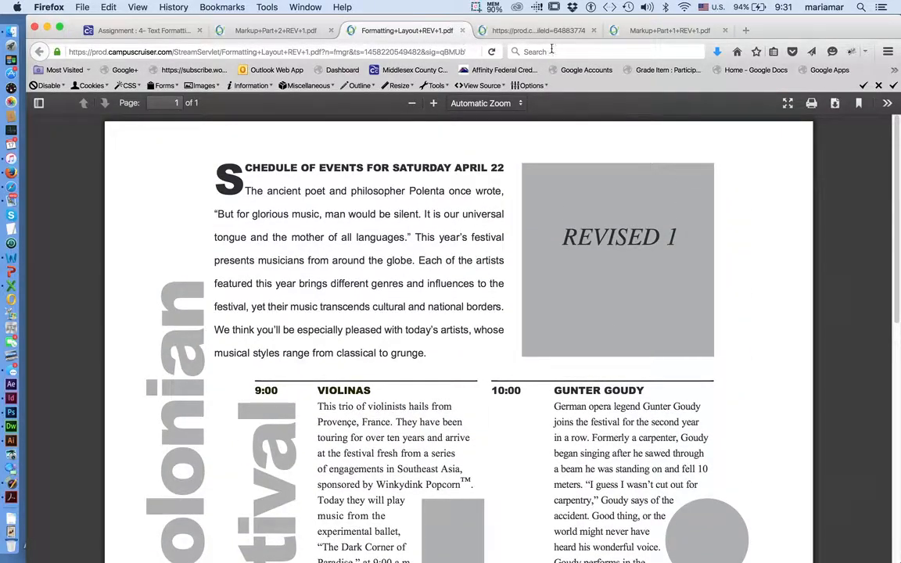
{"action": "left_click", "coordinate": [669, 29]}
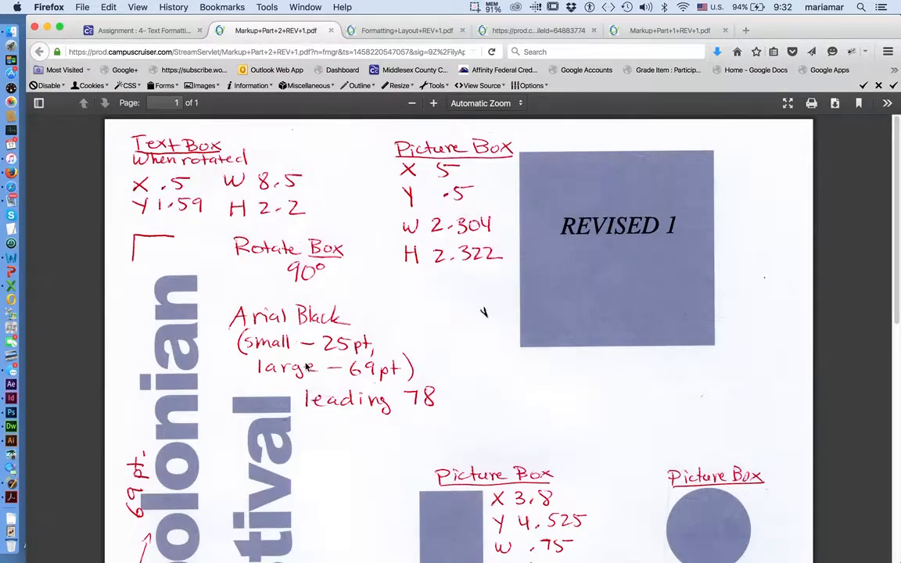
{"action": "scroll", "scroll_direction": "down", "scroll_amount": 3}
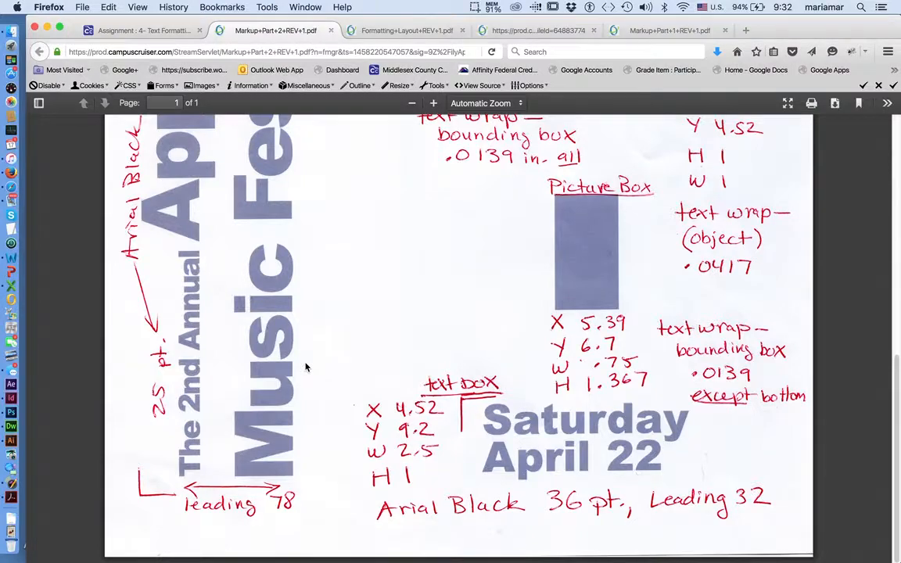
{"action": "scroll", "scroll_direction": "down", "scroll_amount": 3}
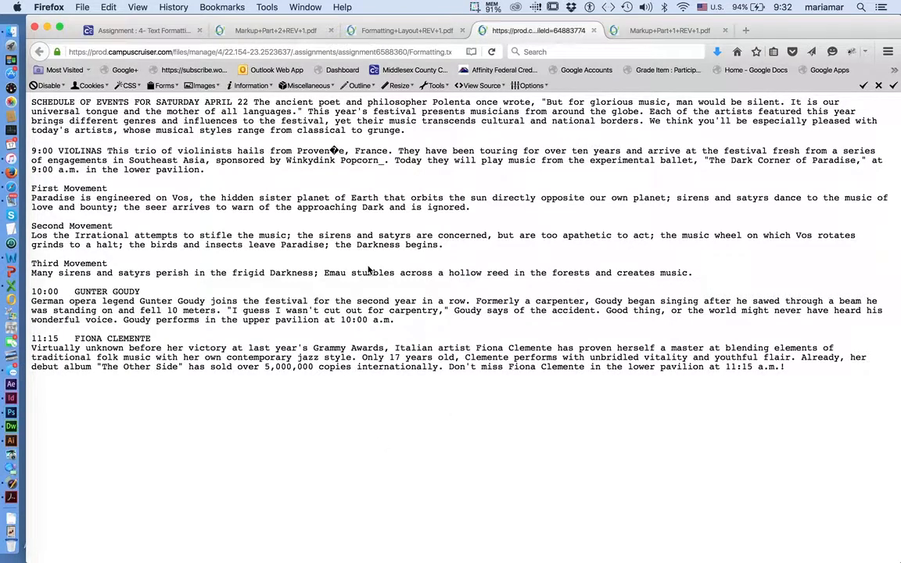
{"action": "mouse_move", "coordinate": [349, 436]}
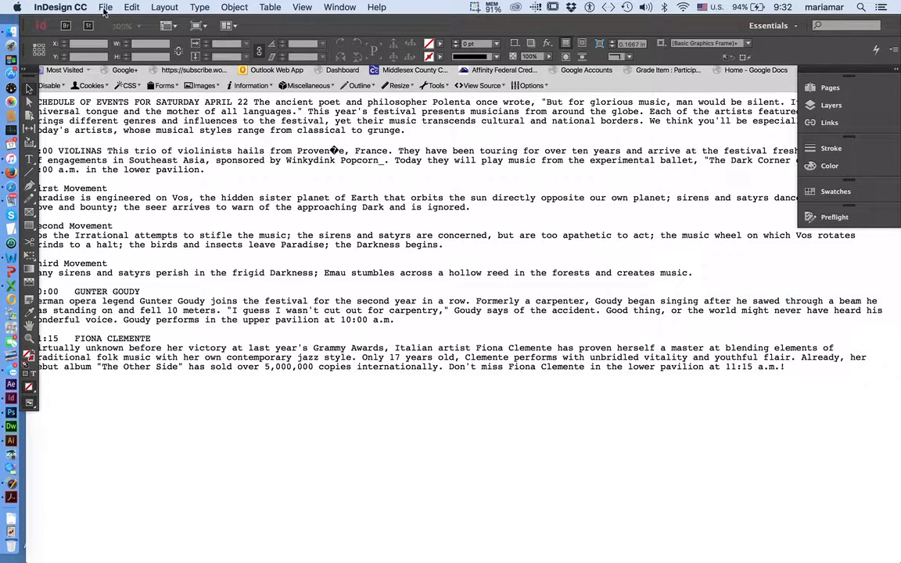
Create a one-page Letter document, 8.5 × 11 in, with 0.5 in margins.
{"action": "left_click", "coordinate": [105, 7]}
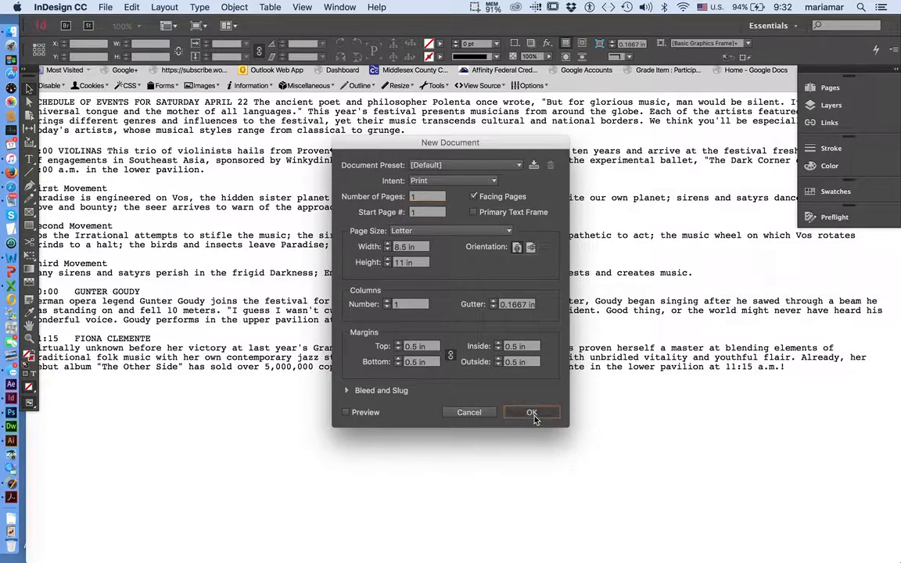
{"action": "left_click", "coordinate": [532, 412]}
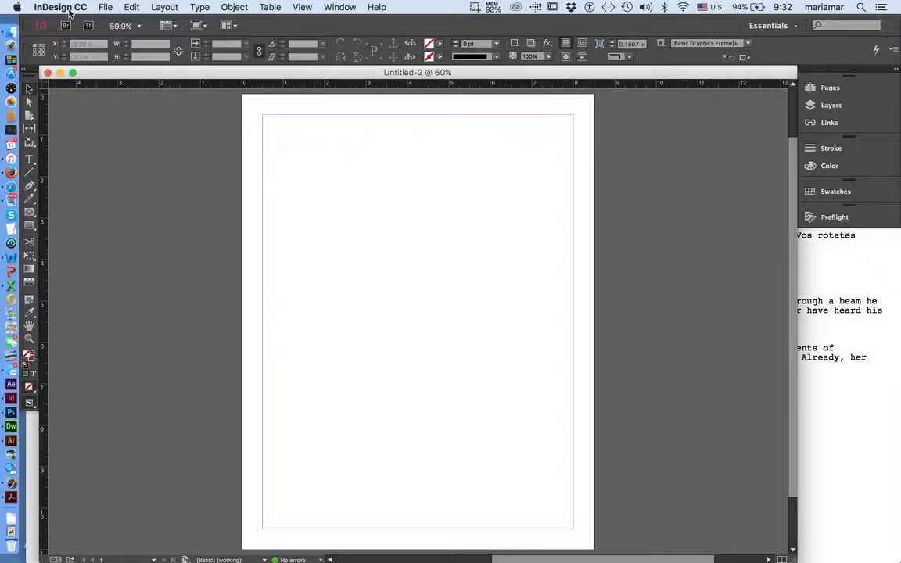
Confirm Units & Increments use inches with a 0.0139 in cursor key increment.
{"action": "left_click", "coordinate": [60, 7]}
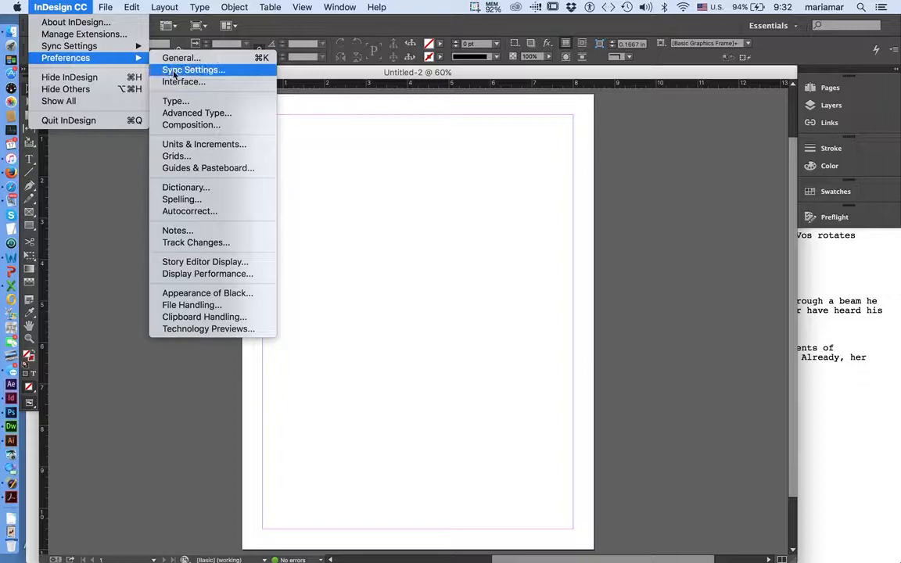
{"action": "mouse_move", "coordinate": [204, 144]}
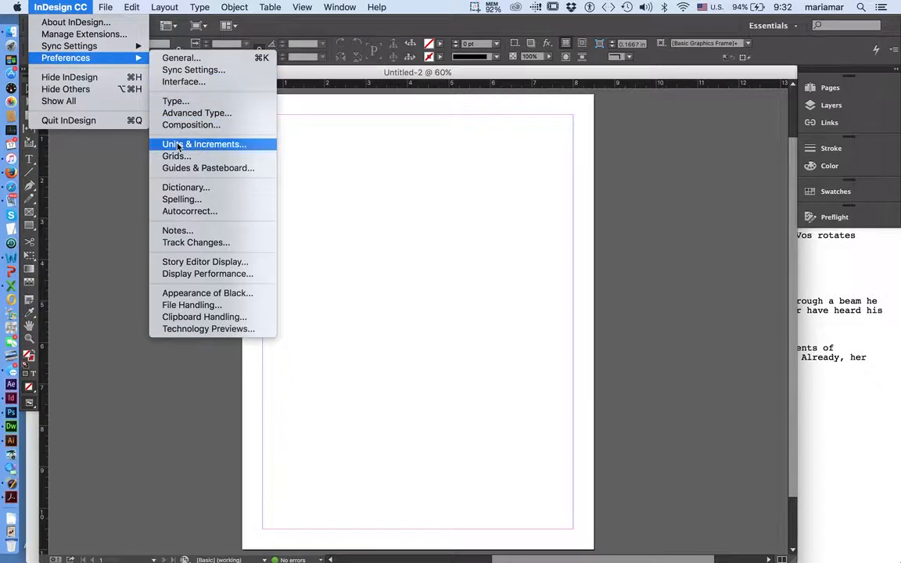
{"action": "left_click", "coordinate": [205, 144]}
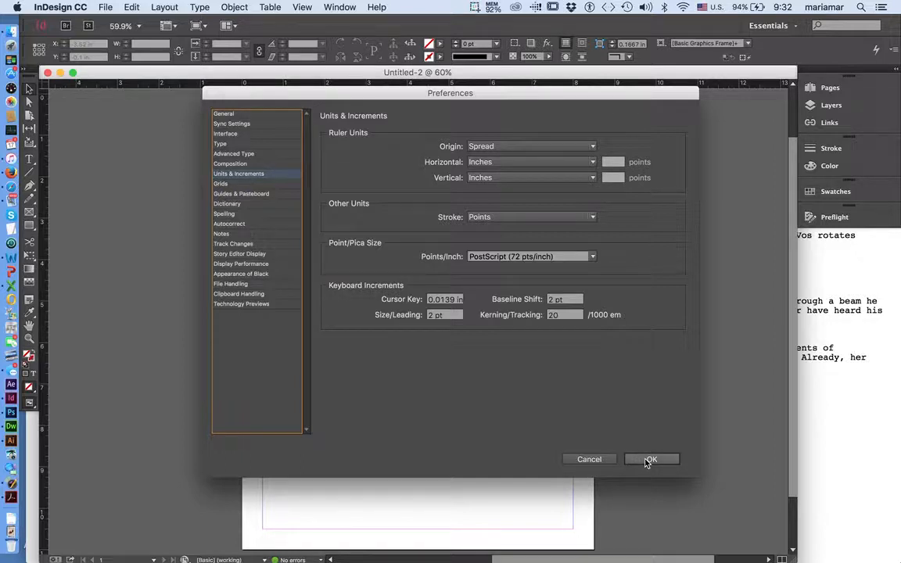
{"action": "left_click", "coordinate": [652, 460]}
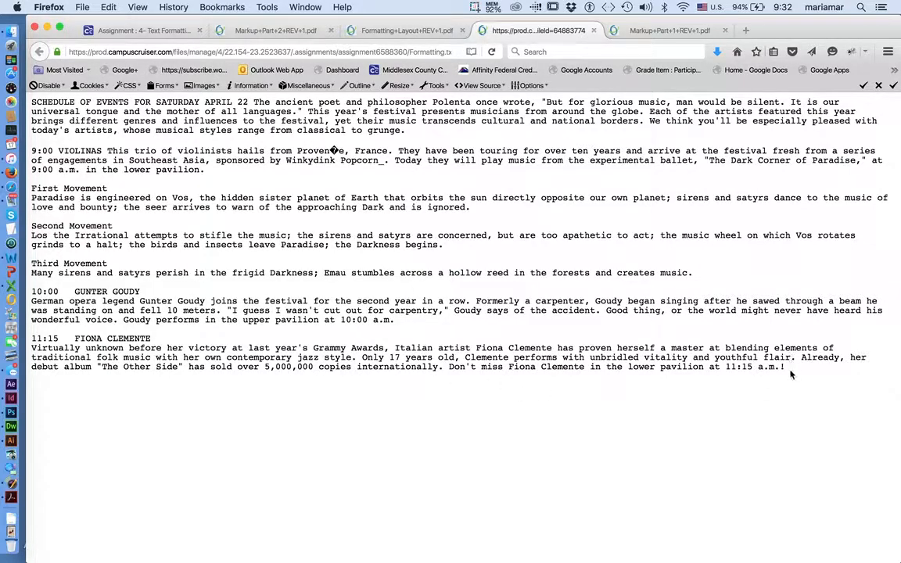
View the Formatting Layout REV 1 PDF, then the marked-up layout specifications.
{"action": "left_click", "coordinate": [403, 29]}
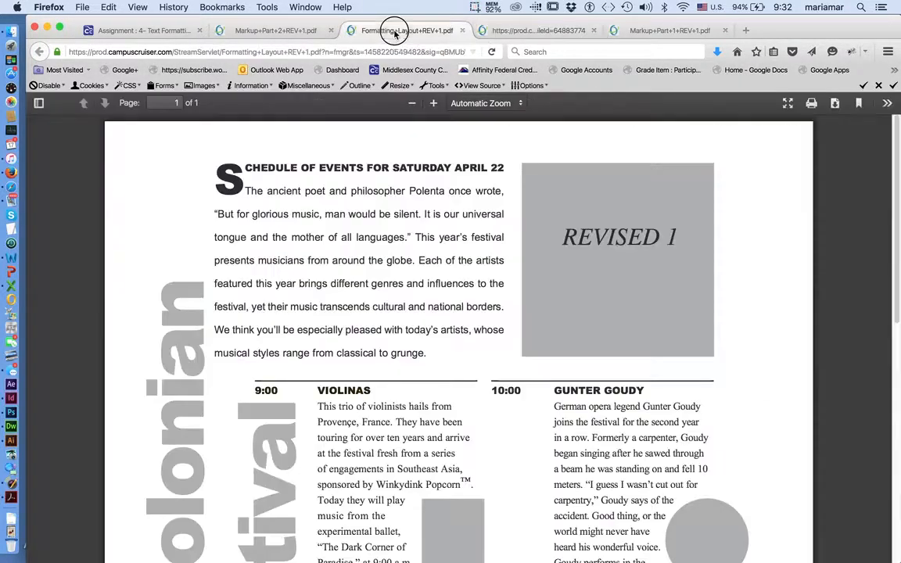
{"action": "left_click", "coordinate": [670, 30]}
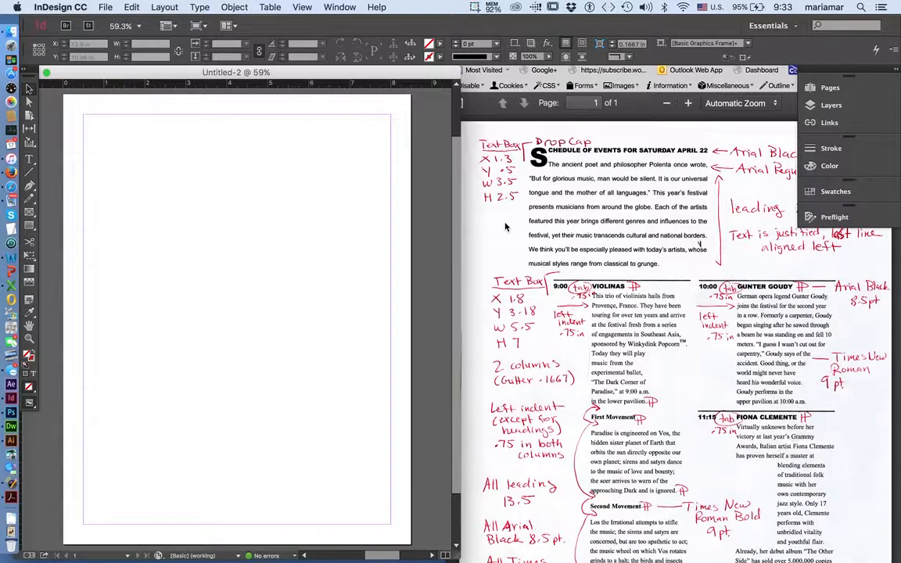
{"action": "mouse_move", "coordinate": [806, 180]}
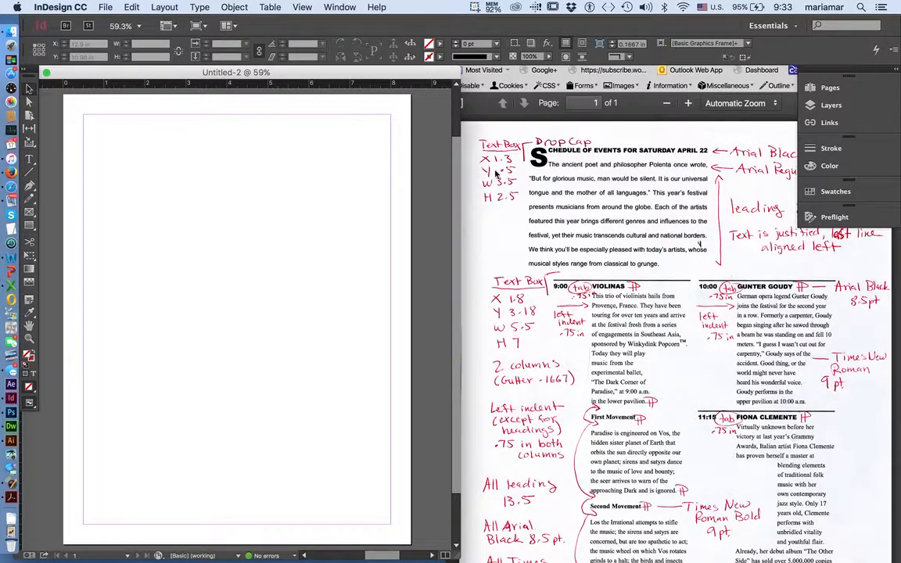
{"action": "mouse_move", "coordinate": [665, 481]}
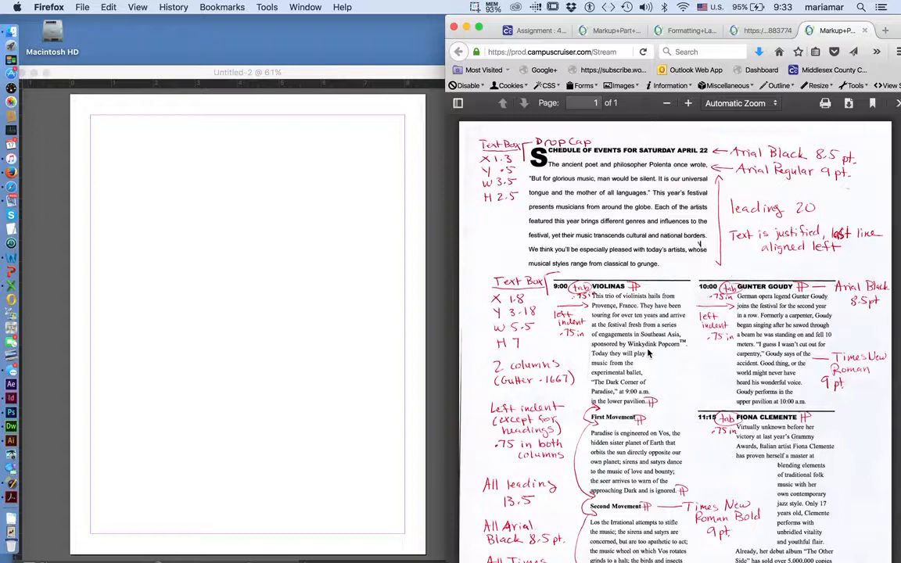
{"action": "mouse_move", "coordinate": [629, 461]}
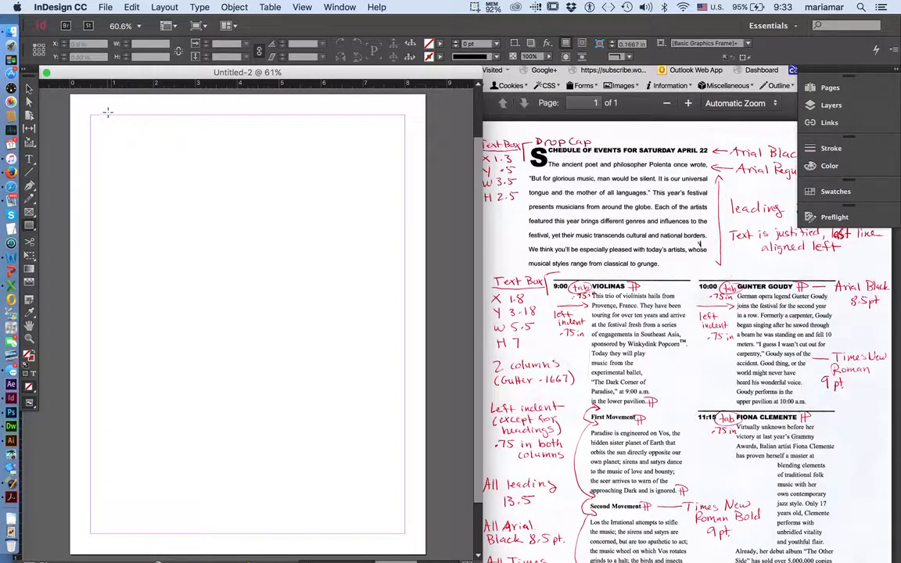
Drag out the 3.5 × 2.5 in top frame at X 1.3 in, Y 0.5 in.
{"action": "left_click_drag", "start_coordinate": [108, 112], "coordinate": [281, 242]}
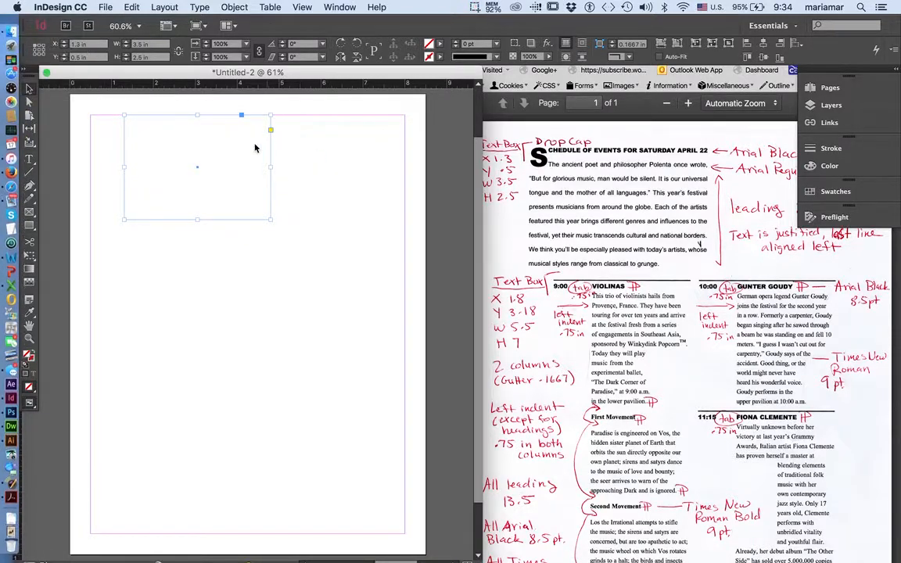
{"action": "mouse_move", "coordinate": [615, 442]}
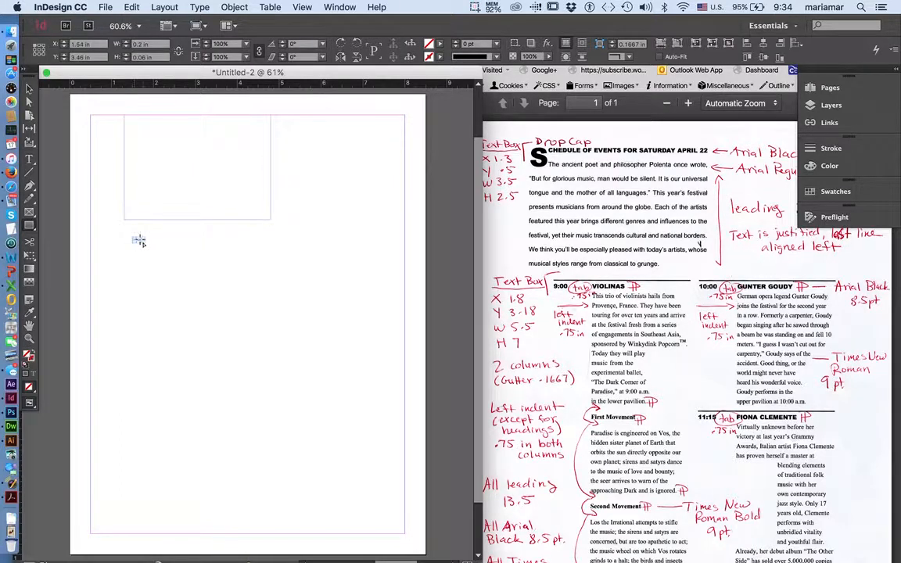
Create a 5.5 × 7 in rectangle frame through the Rectangle dialog.
{"action": "left_click", "coordinate": [140, 241]}
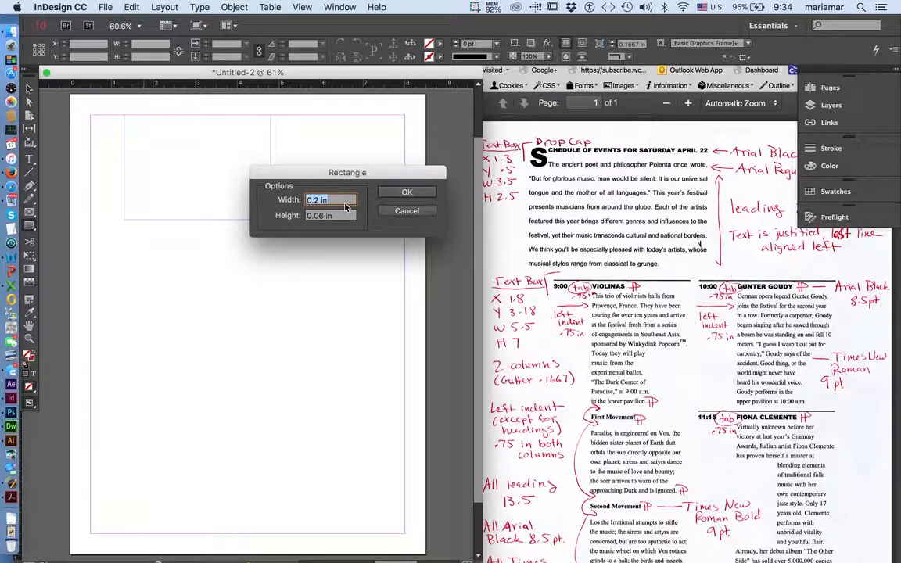
{"action": "left_click", "coordinate": [331, 200]}
{"action": "type", "text": "5.5"}
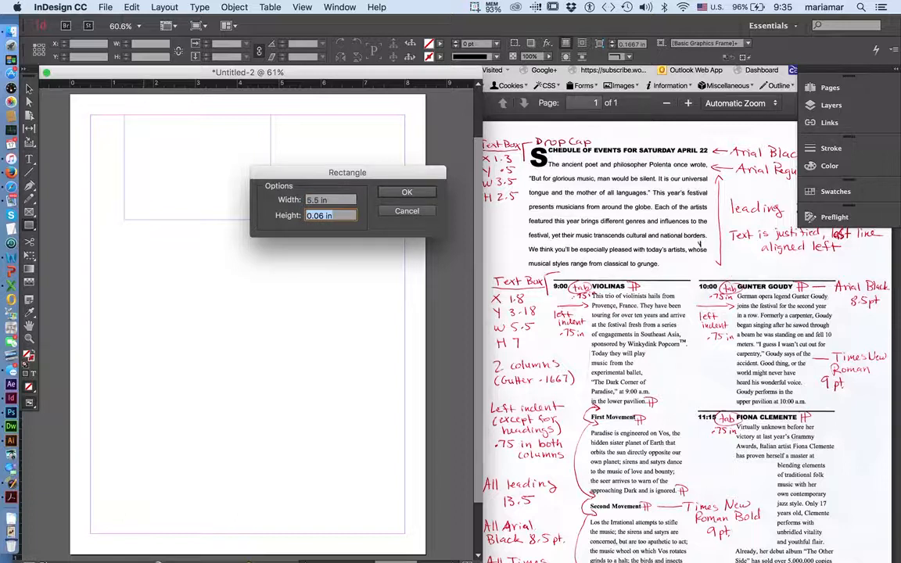
{"action": "left_click", "coordinate": [407, 192]}
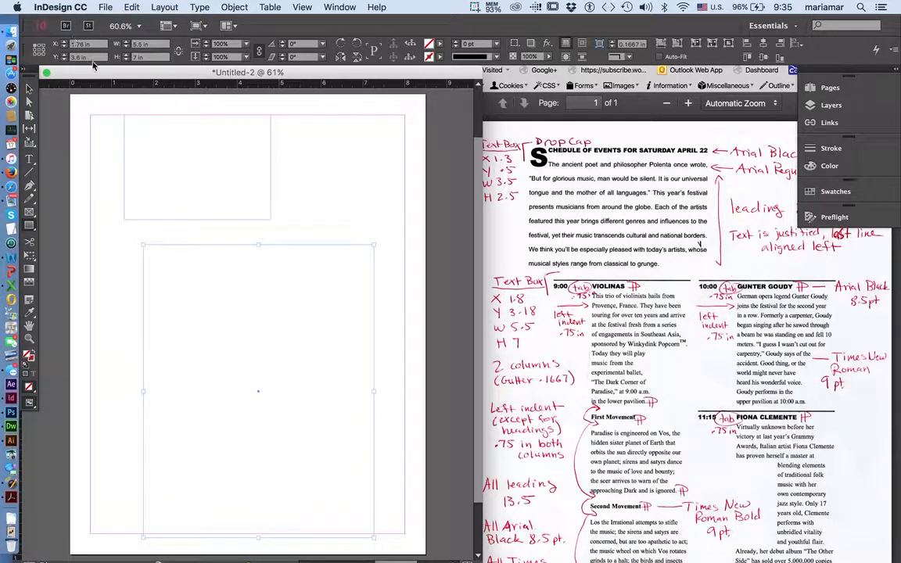
Set the lower frame's position to X 1.8 in, Y 3.18 in.
{"action": "left_click", "coordinate": [80, 44]}
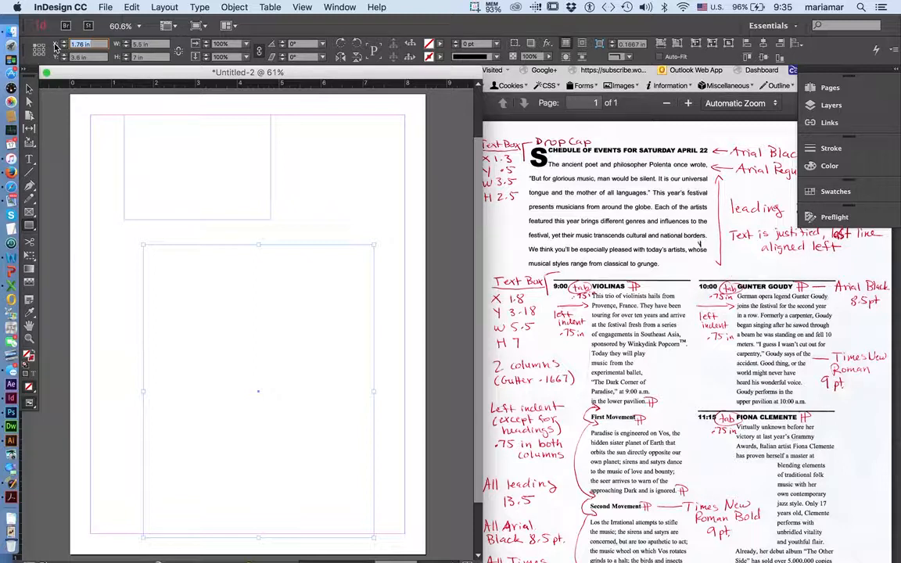
{"action": "triple_click", "coordinate": [84, 43]}
{"action": "type", "text": "1.8"}
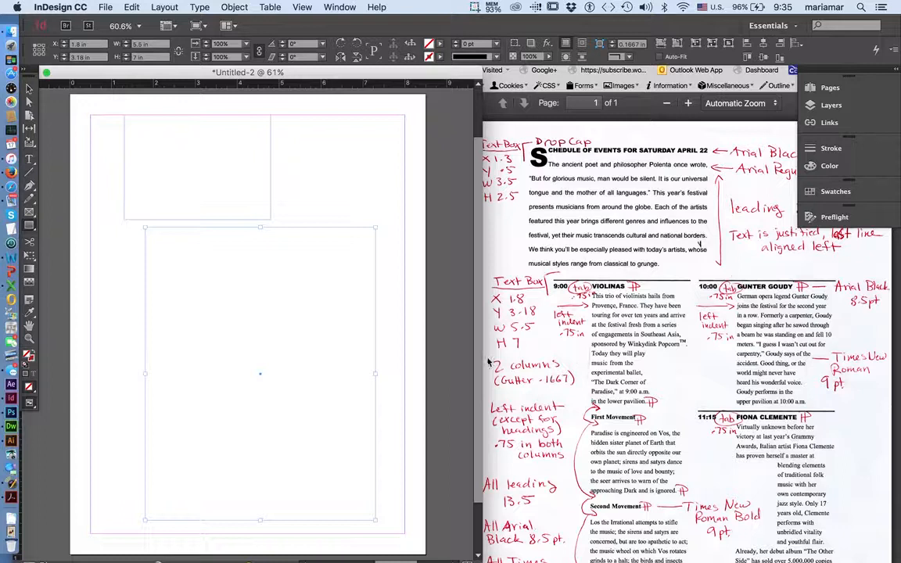
{"action": "mouse_move", "coordinate": [482, 383]}
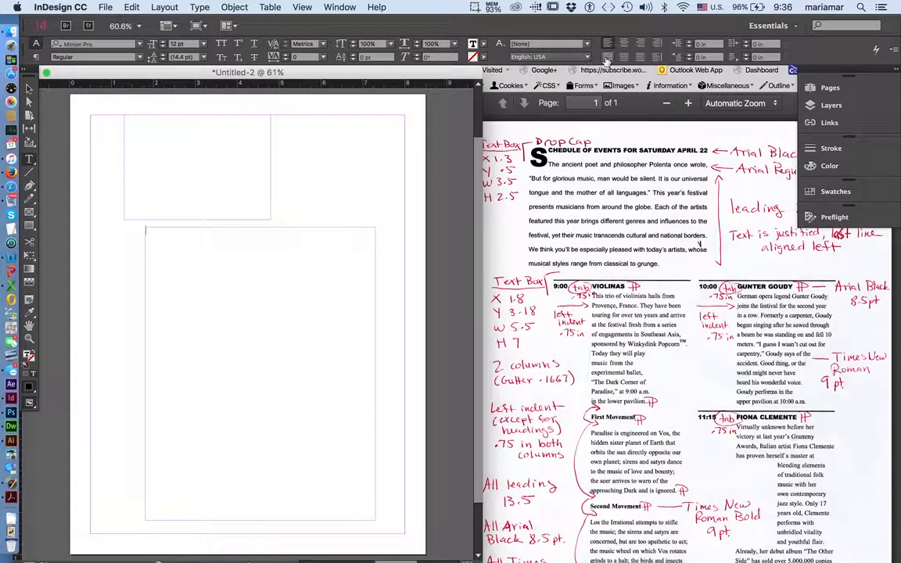
{"action": "mouse_move", "coordinate": [608, 57]}
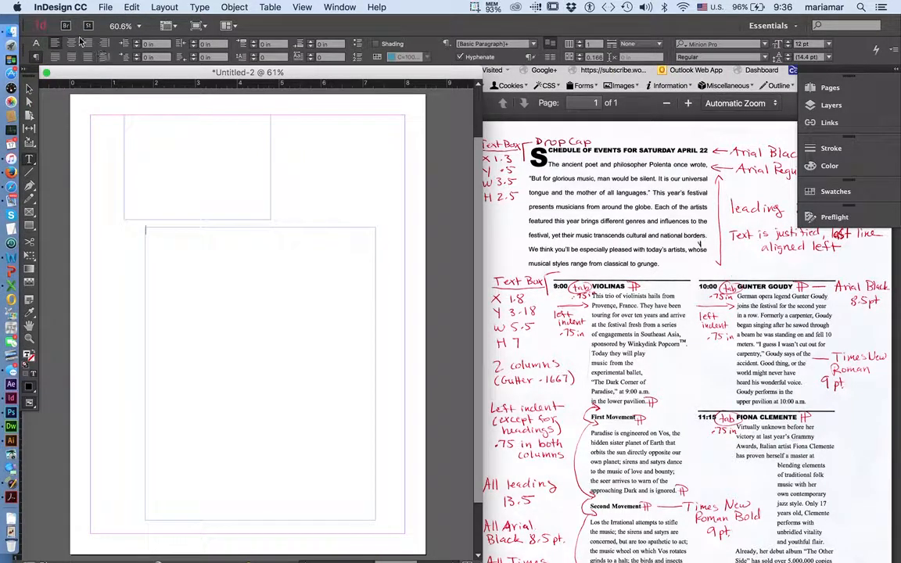
Show the character formatting controls again, then return to the Selection tool.
{"action": "left_click", "coordinate": [36, 57]}
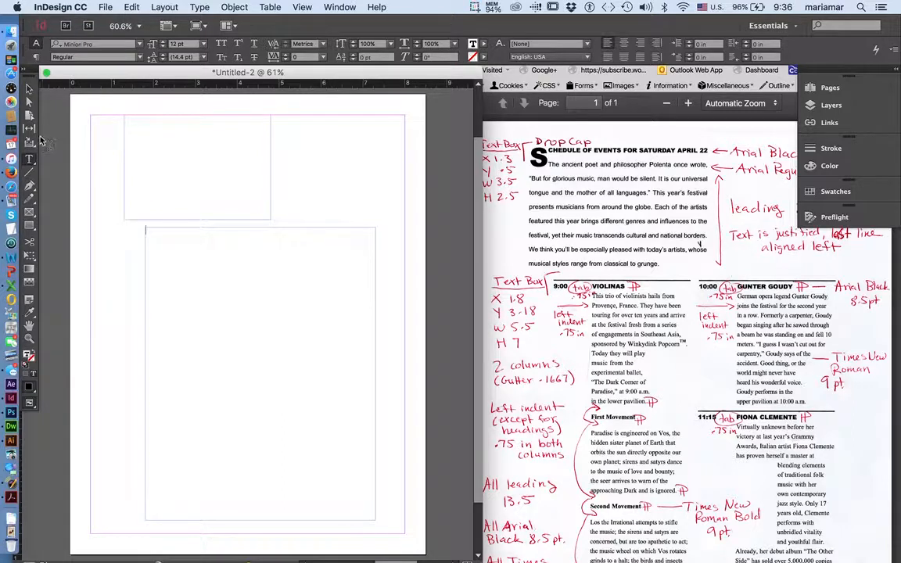
{"action": "left_click", "coordinate": [260, 373]}
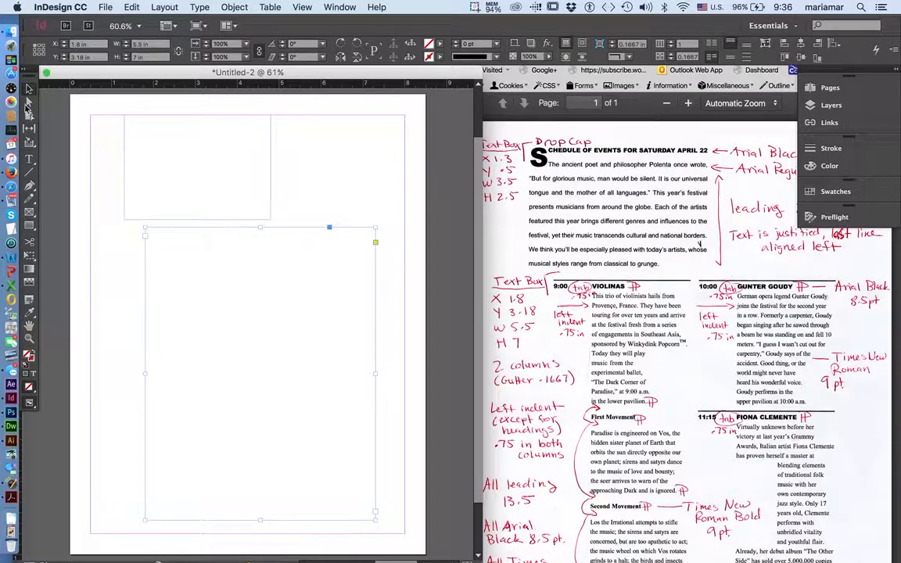
Switch to the Typography workspace, return to Essentials, and select the lower frame.
{"action": "left_click", "coordinate": [768, 26]}
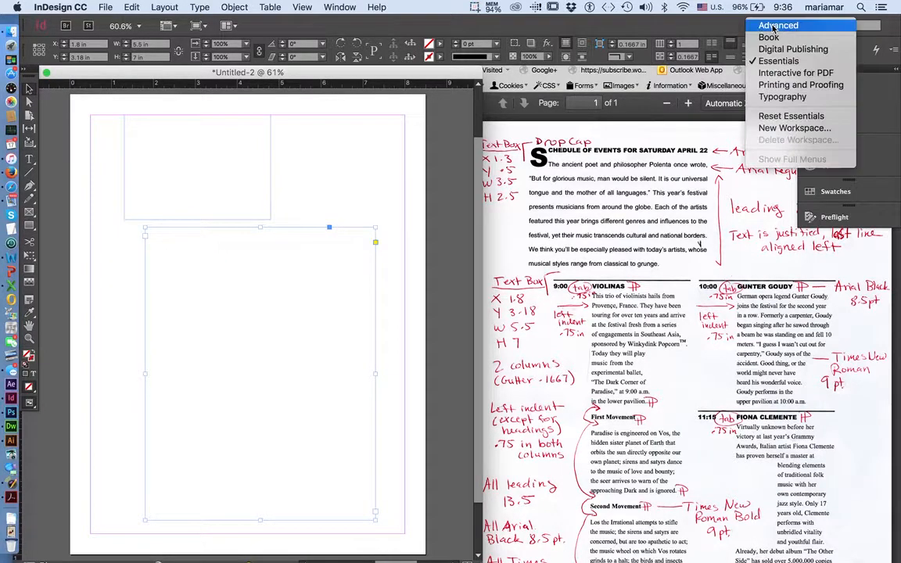
{"action": "mouse_move", "coordinate": [782, 96]}
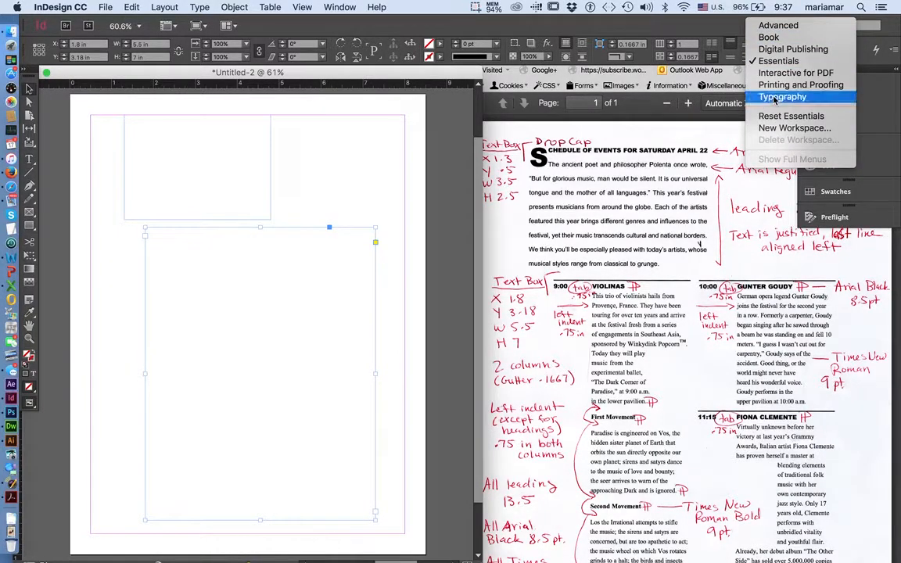
{"action": "left_click", "coordinate": [782, 96]}
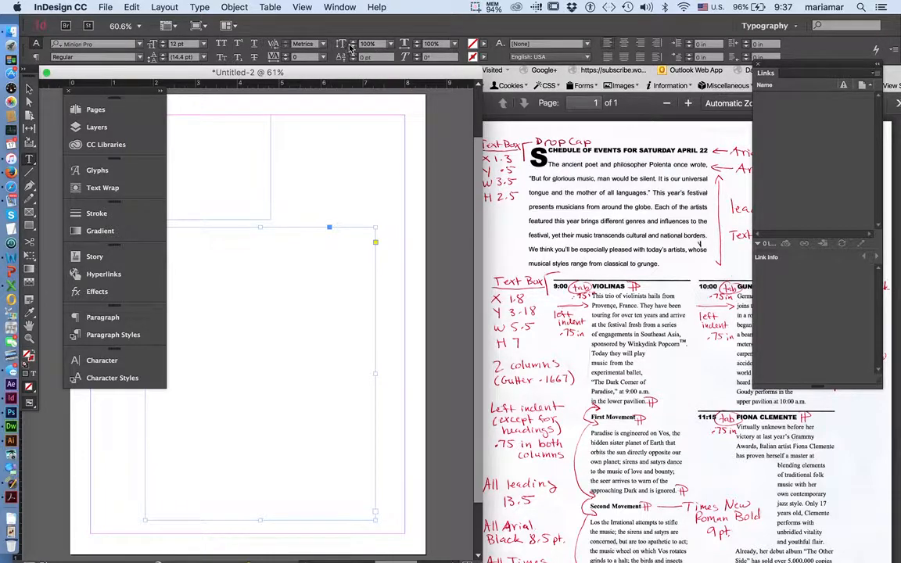
{"action": "left_click", "coordinate": [769, 26]}
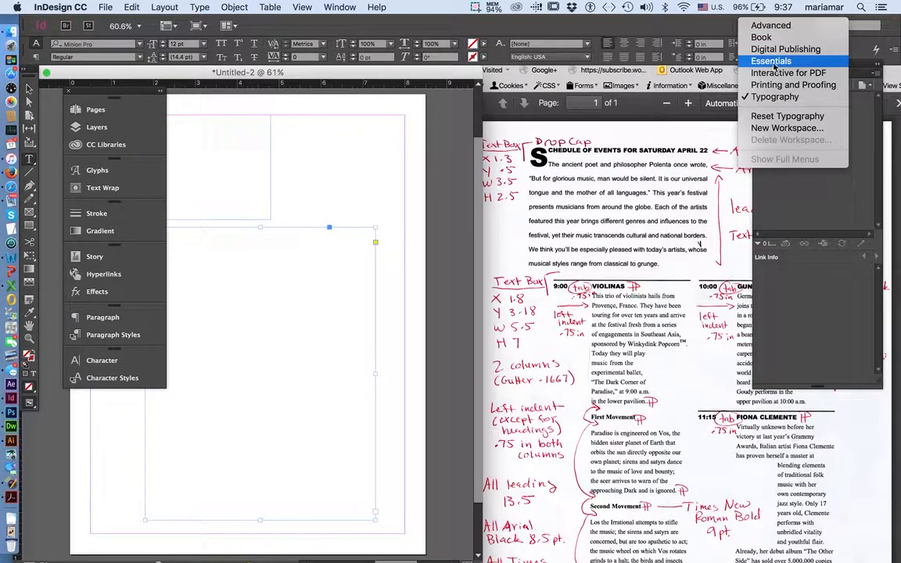
{"action": "left_click", "coordinate": [772, 61]}
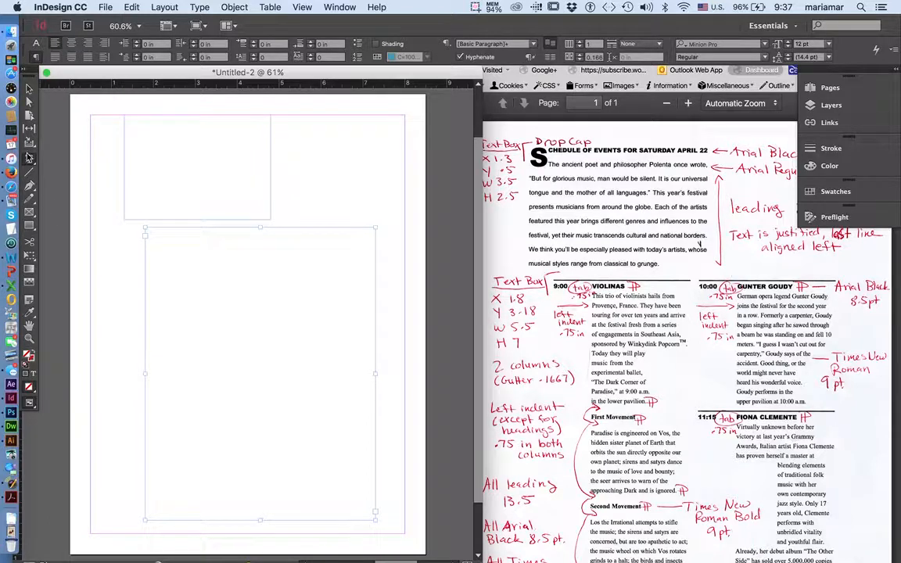
{"action": "left_click", "coordinate": [169, 241]}
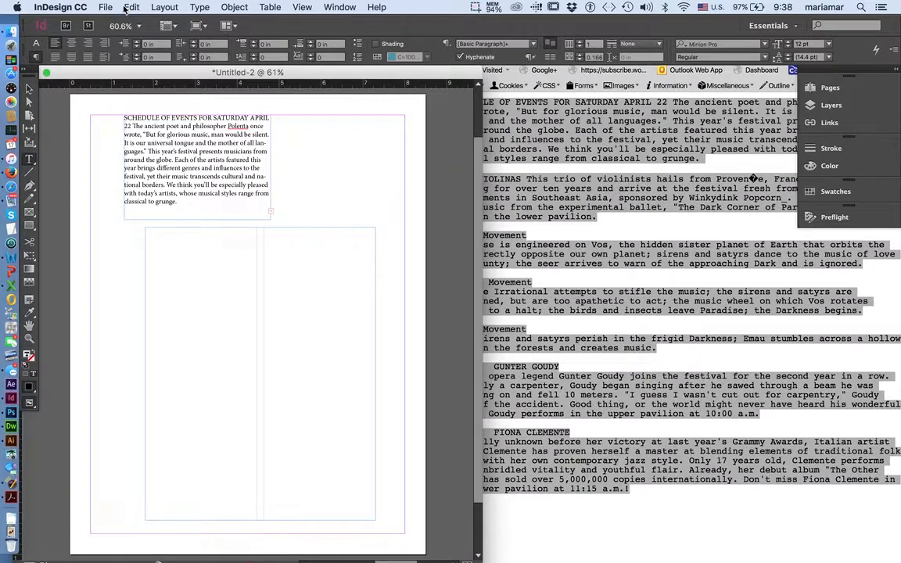
Switch to Firefox to copy the festival schedule text for the top frame.
{"action": "left_click", "coordinate": [131, 7]}
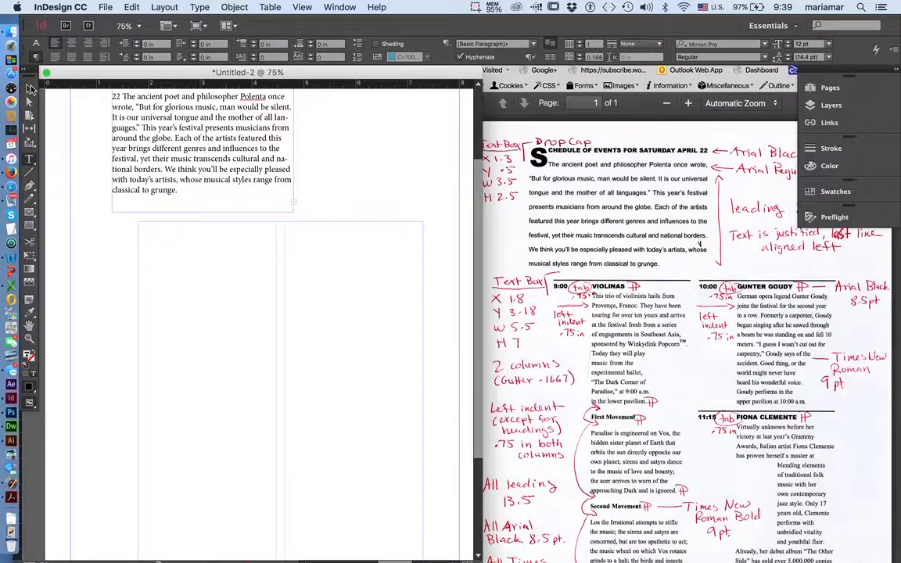
Thread the overflow text from the top frame into the lower two-column frame.
{"action": "left_click", "coordinate": [201, 149]}
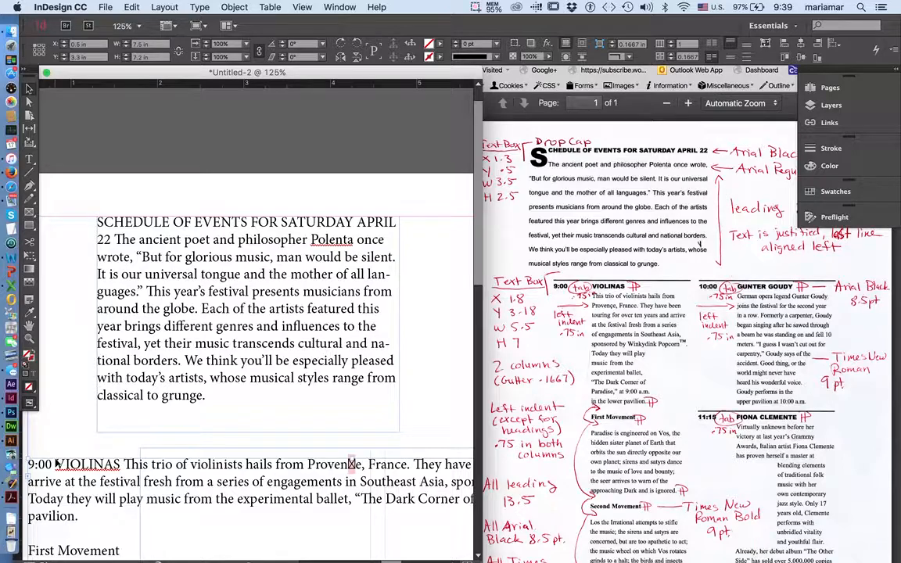
{"action": "scroll", "scroll_direction": "down", "scroll_amount": 3}
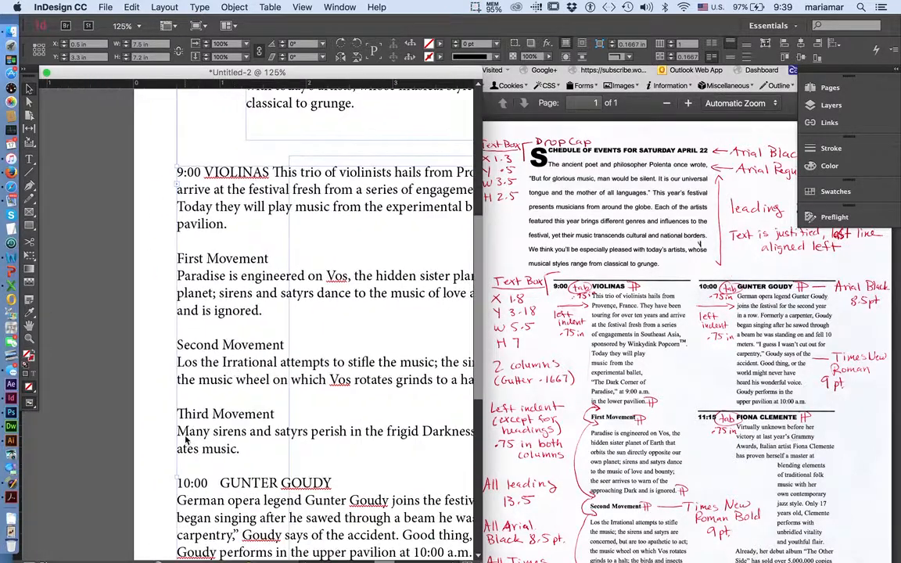
{"action": "scroll", "scroll_direction": "down", "scroll_amount": 3}
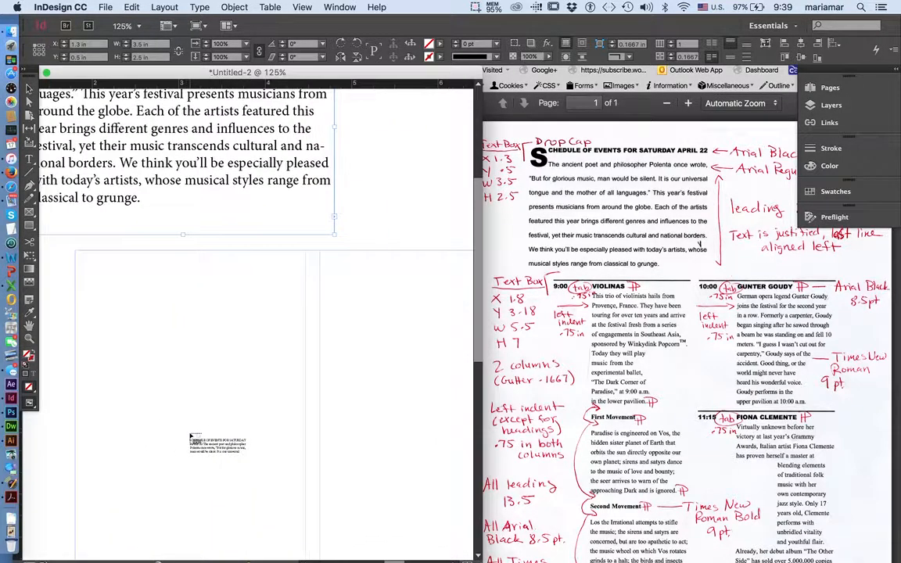
{"action": "scroll", "scroll_direction": "down", "scroll_amount": 3}
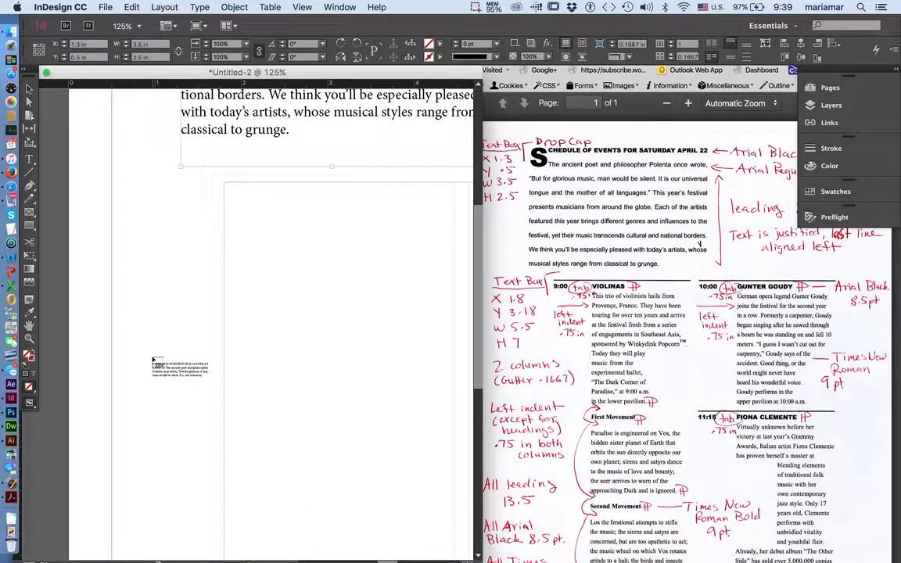
{"action": "left_click_drag", "start_coordinate": [180, 368], "coordinate": [329, 263]}
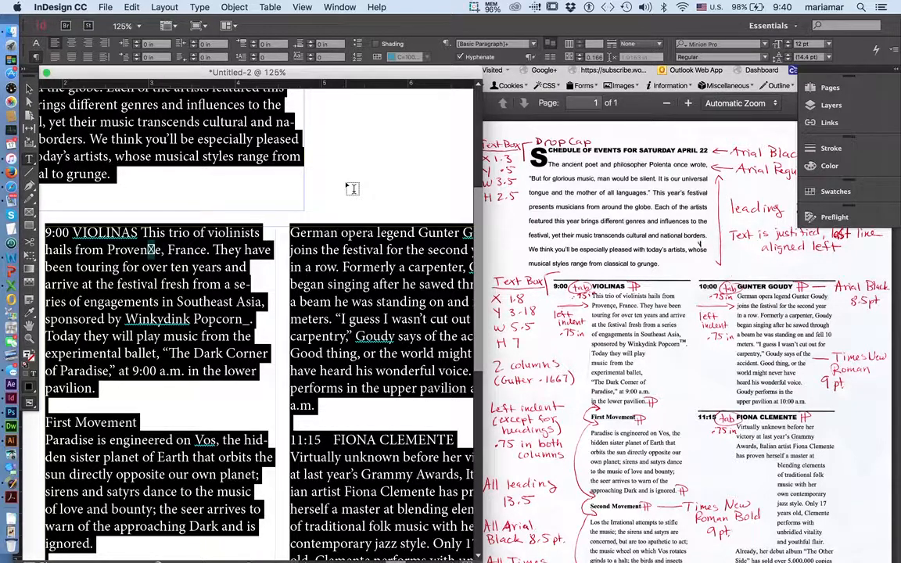
{"action": "mouse_move", "coordinate": [347, 186]}
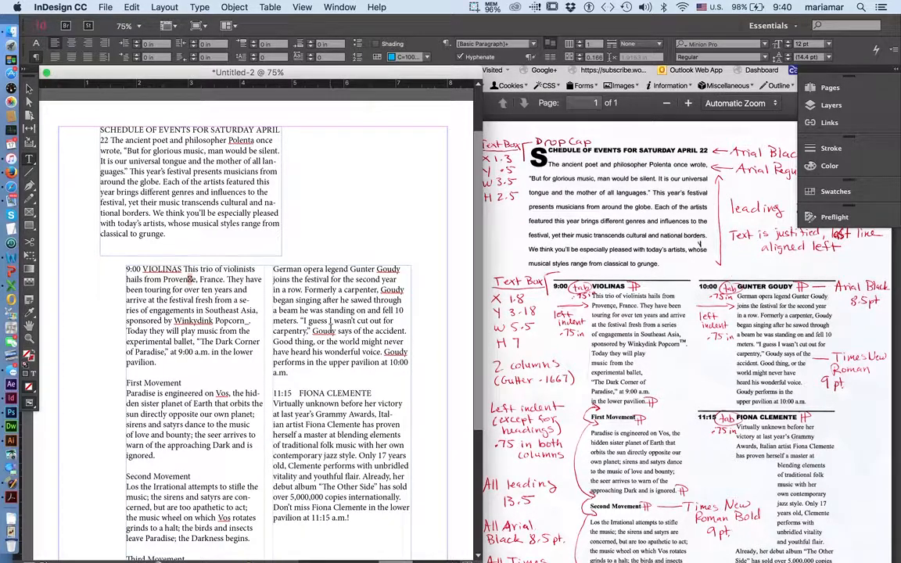
{"action": "scroll", "scroll_direction": "down", "scroll_amount": 3}
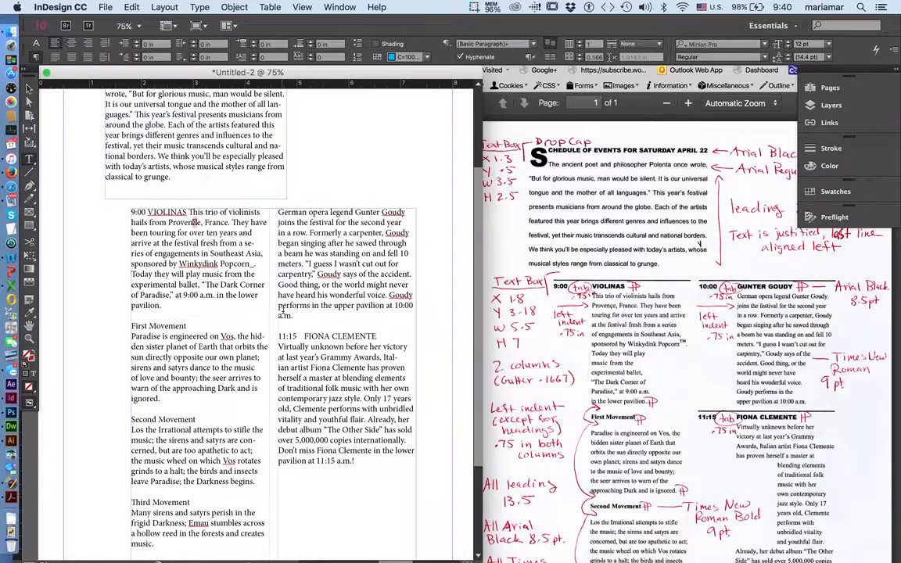
{"action": "left_click", "coordinate": [376, 7]}
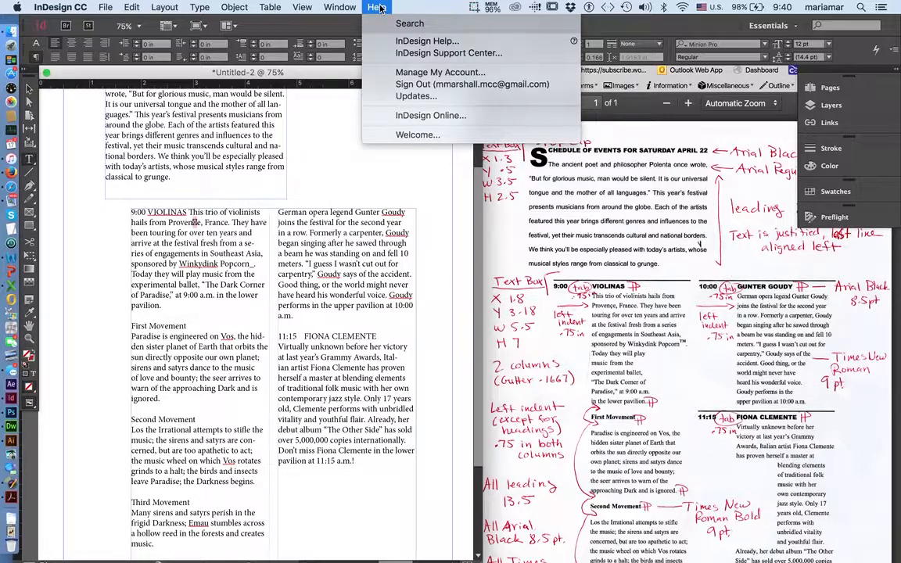
Open the View menu to show text threads.
{"action": "left_click", "coordinate": [302, 7]}
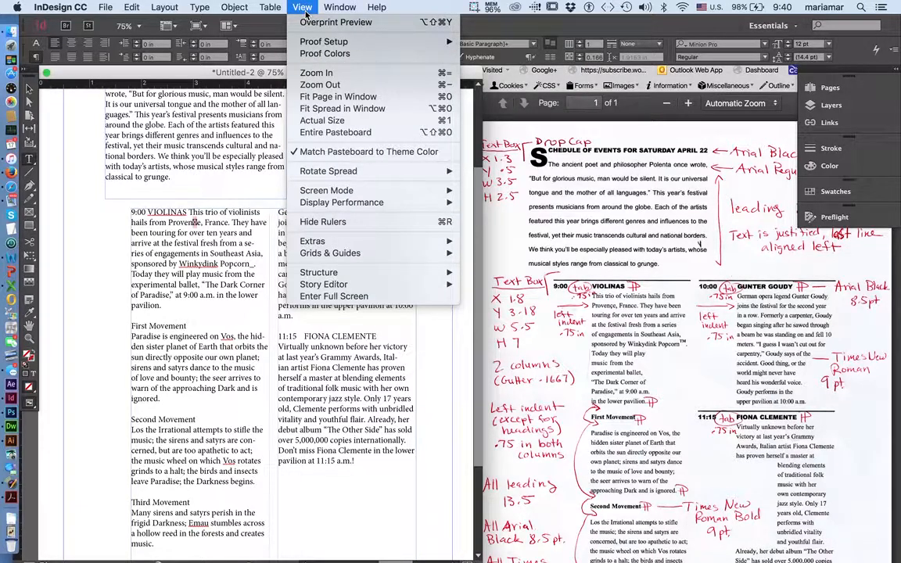
{"action": "mouse_move", "coordinate": [312, 241]}
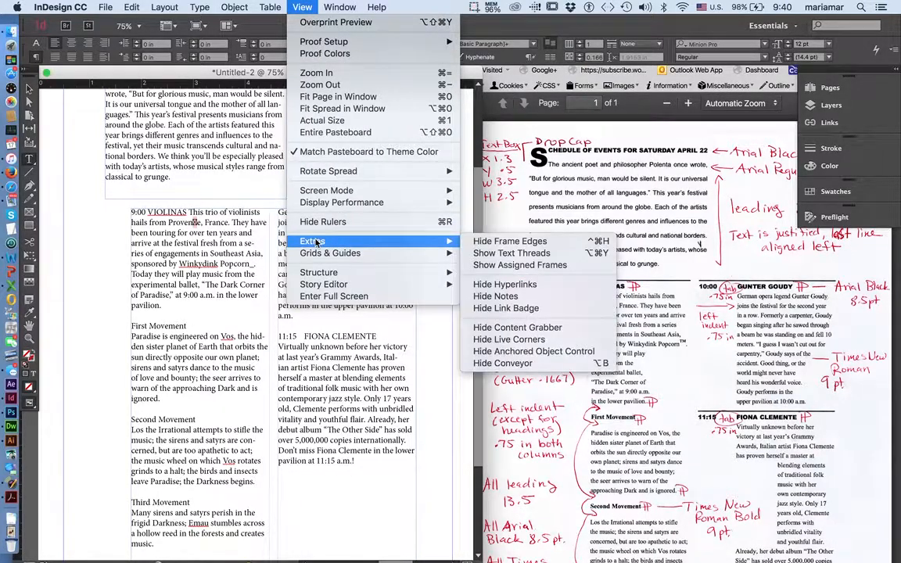
{"action": "mouse_move", "coordinate": [330, 252]}
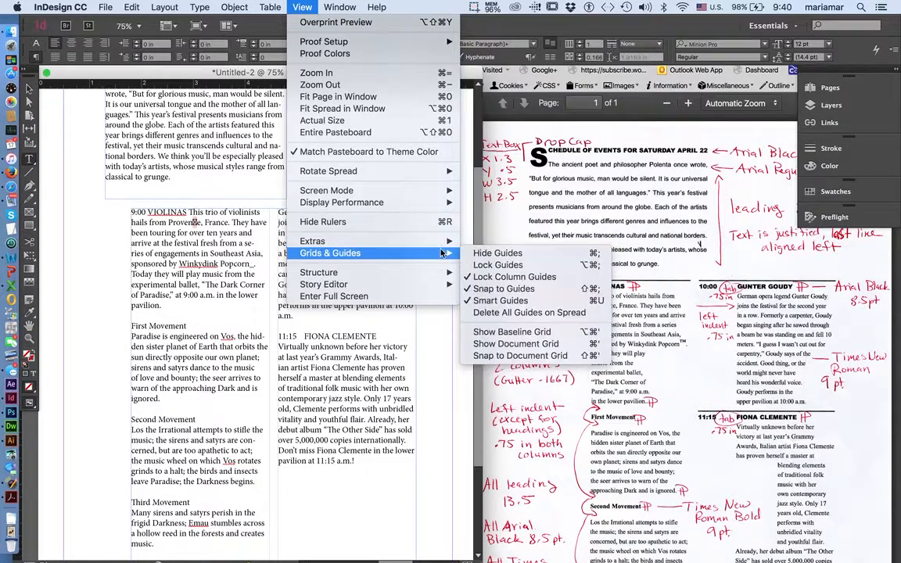
{"action": "mouse_move", "coordinate": [313, 241]}
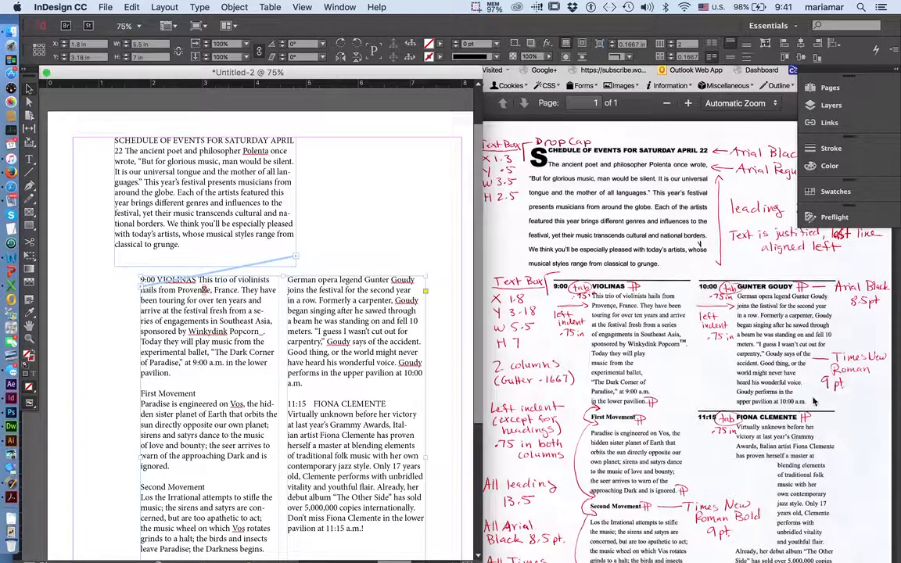
{"action": "mouse_move", "coordinate": [568, 400]}
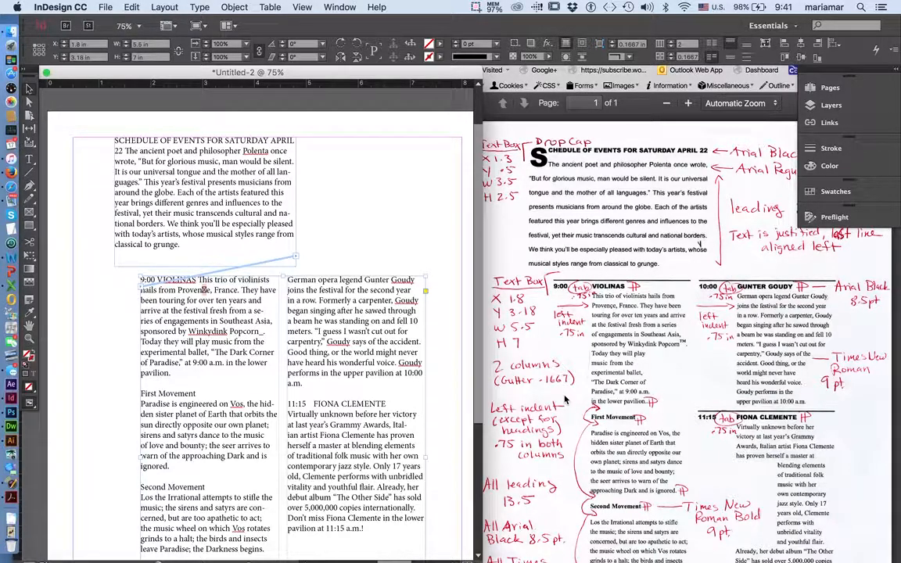
{"action": "mouse_move", "coordinate": [355, 374]}
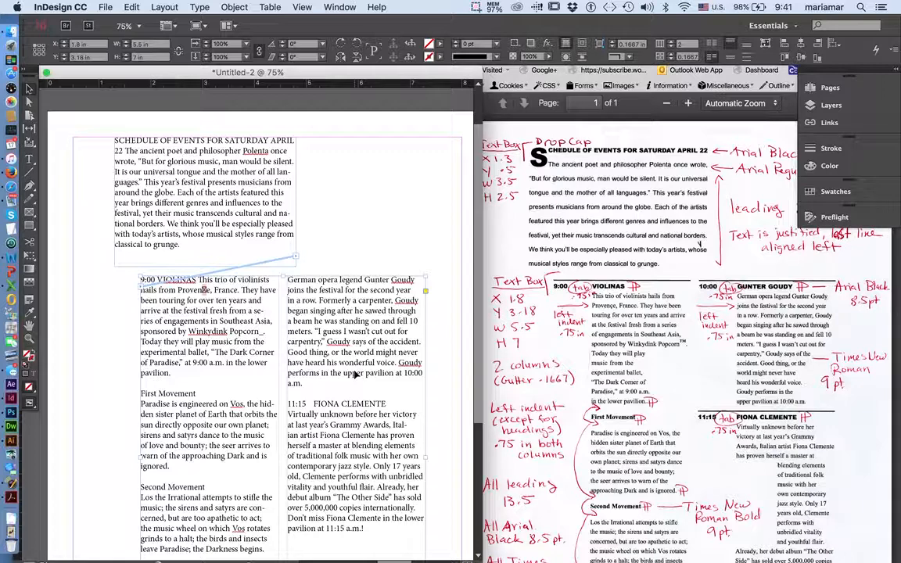
{"action": "mouse_move", "coordinate": [665, 233]}
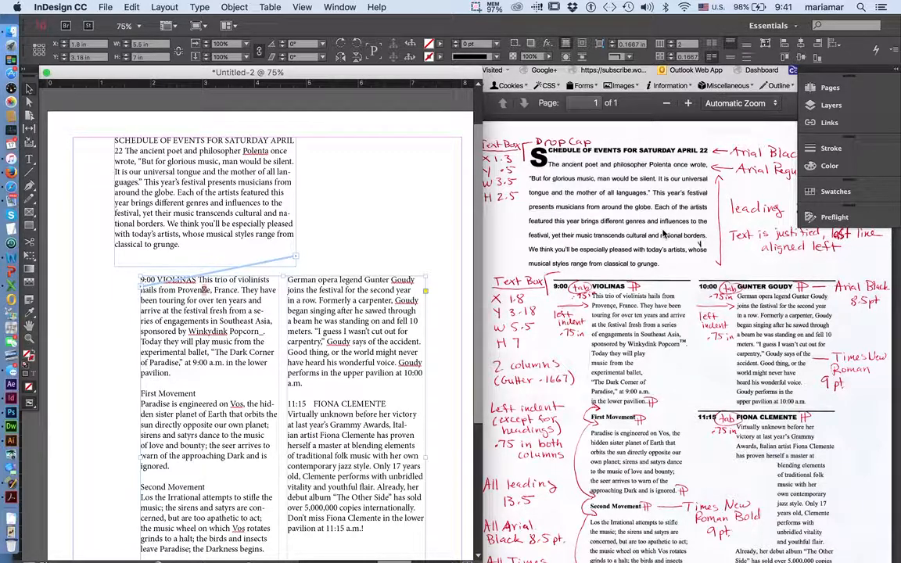
{"action": "mouse_move", "coordinate": [659, 482]}
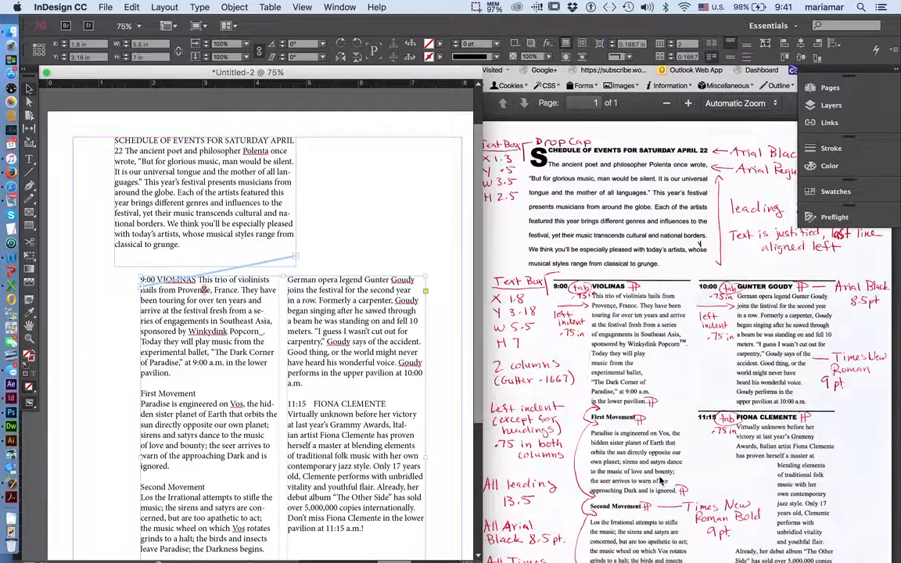